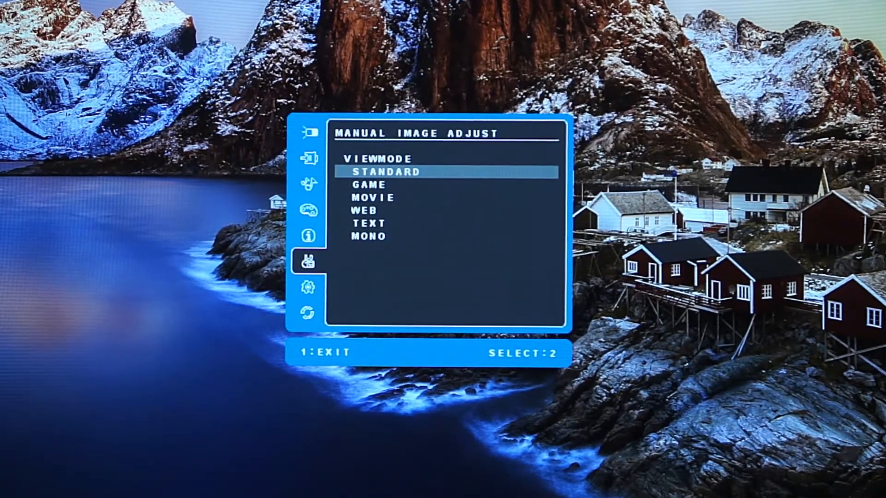
- Move the ViewMode highlight down from Standard to the Game preset
key("Down")
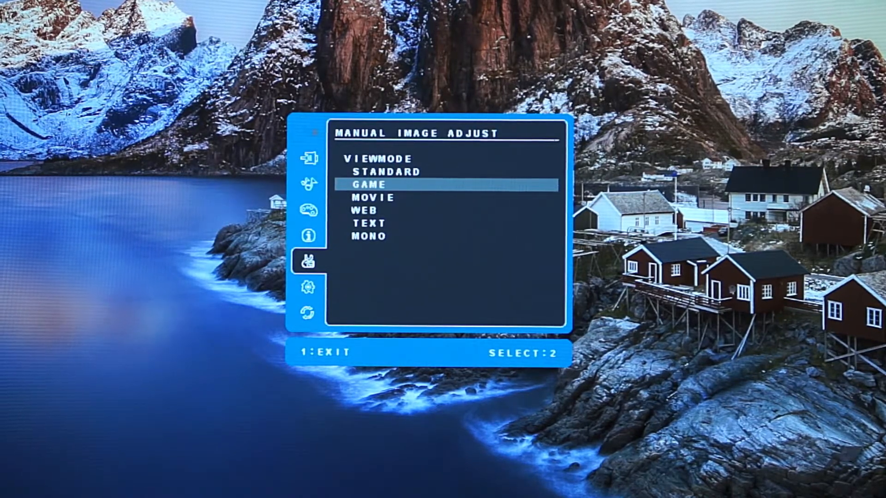
- Move the ViewMode highlight down through Movie and Web until Text is selected
key("down")
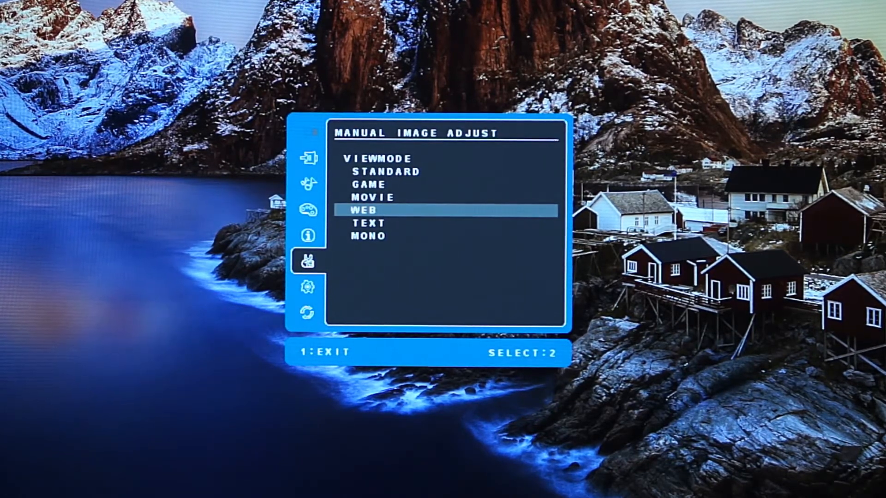
key("down")
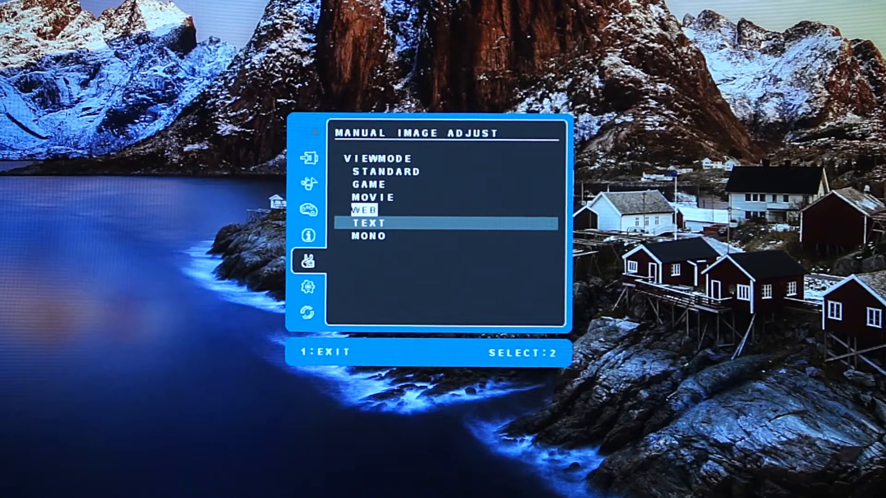